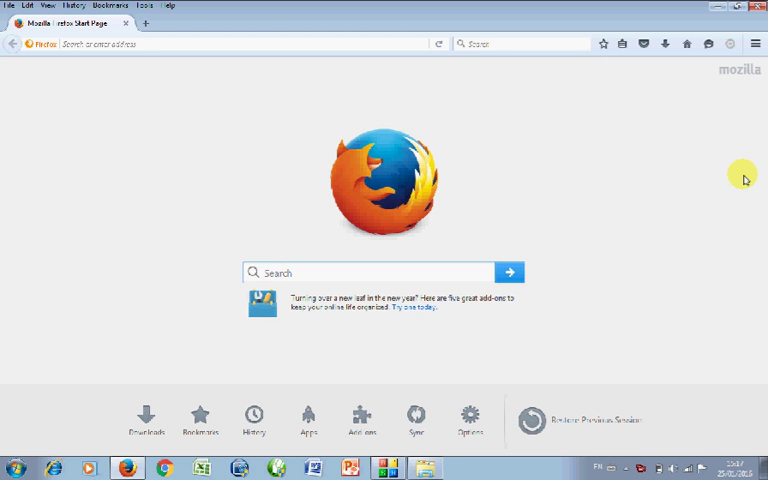
Step: Remove the Block site extension via Tools > Add-ons, then close the Add-ons Manager tab
left_click(275, 272)
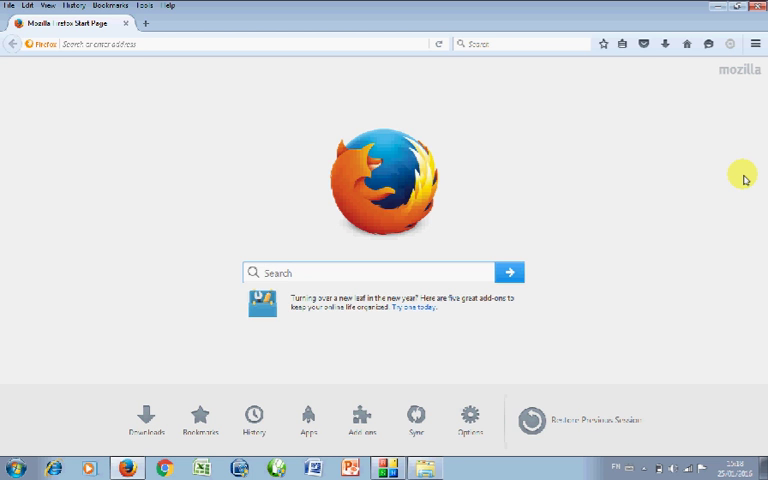
left_click(265, 272)
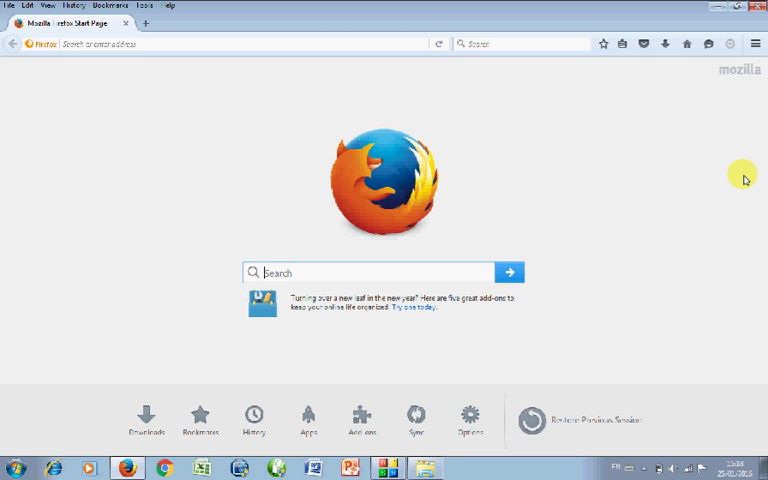
mouse_move(340, 10)
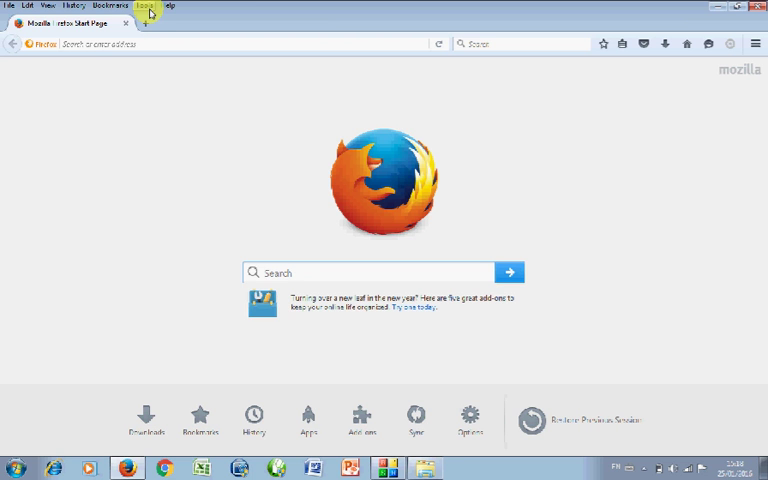
left_click(149, 6)
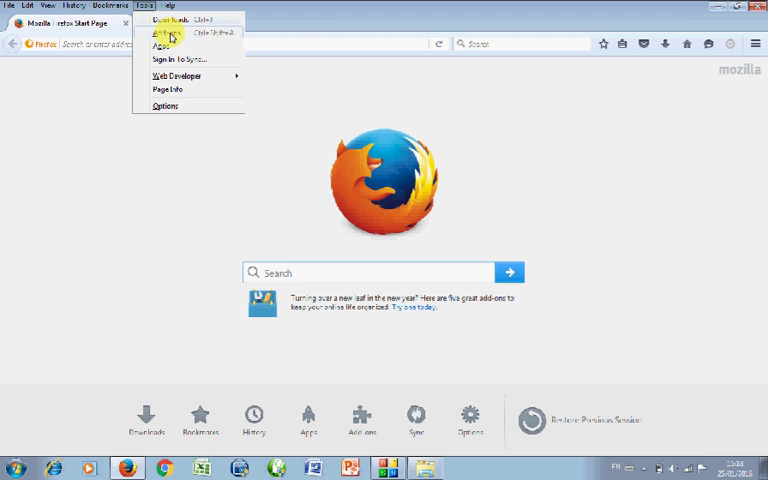
left_click(167, 33)
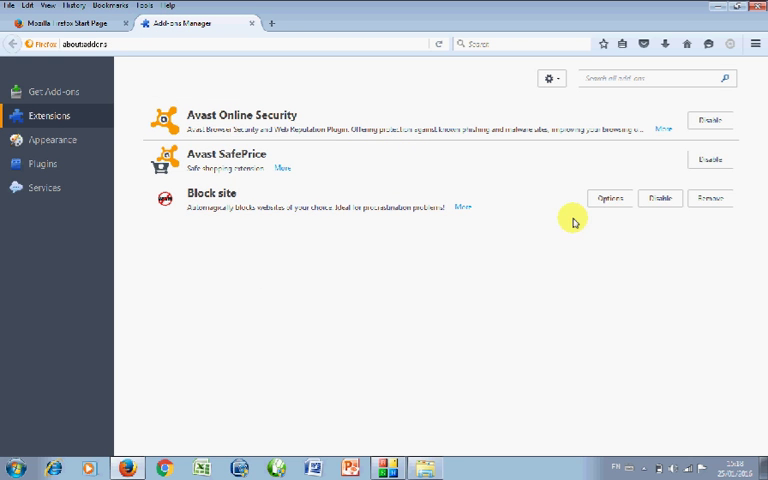
left_click(710, 197)
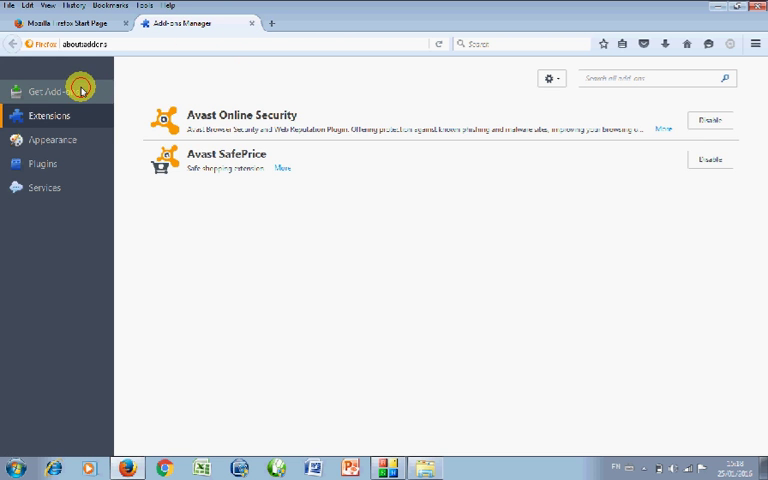
left_click(252, 23)
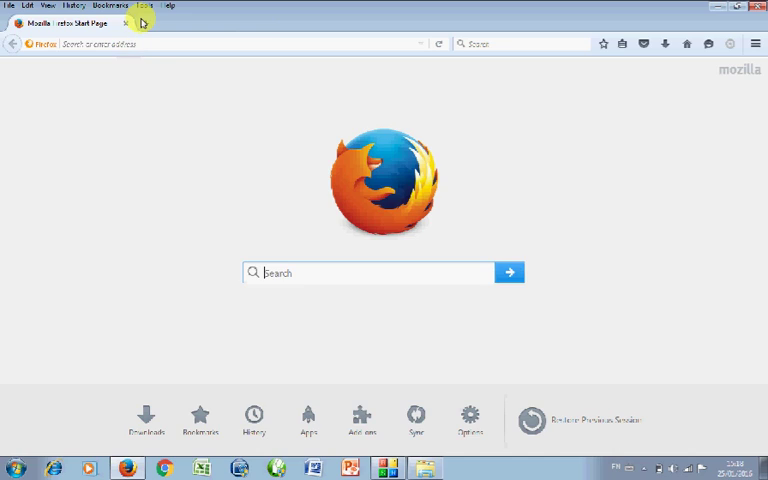
left_click(153, 5)
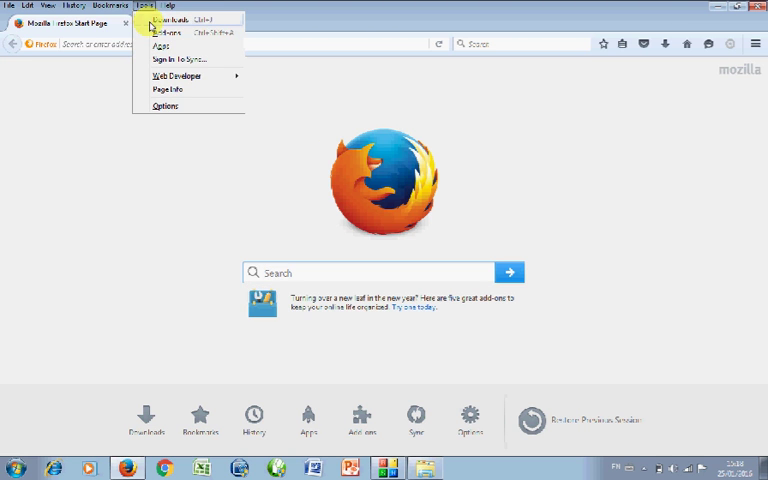
Step: Search the available add-ons for 'blocksite' in the Add-ons Manager
left_click(159, 32)
type("block site")
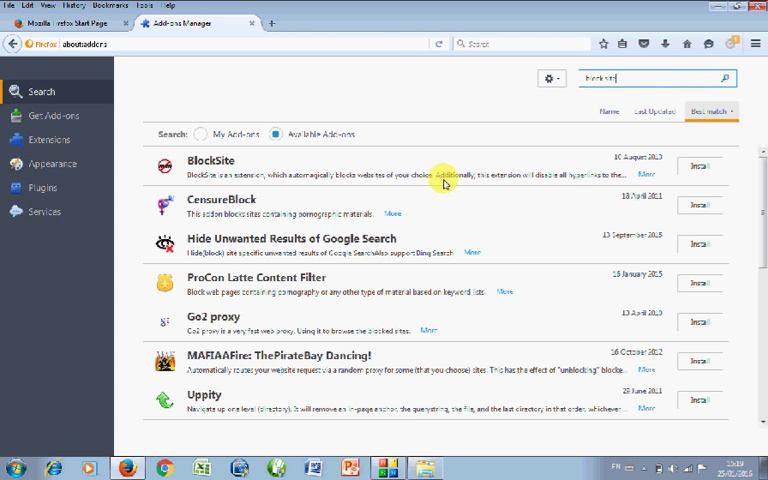
mouse_move(267, 219)
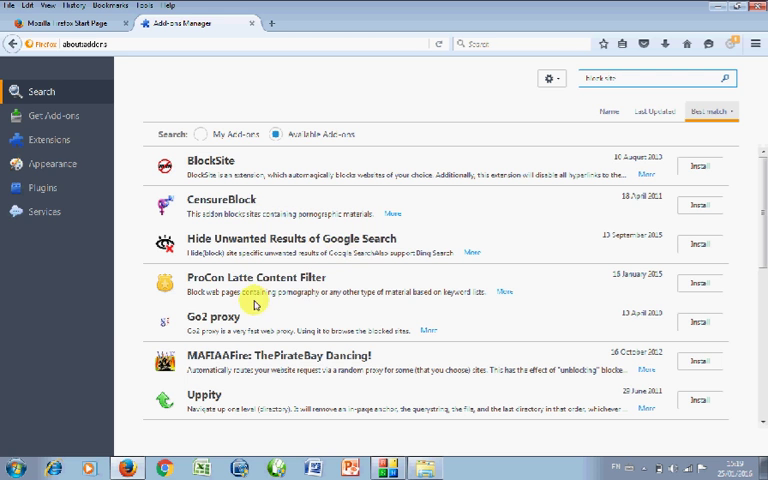
mouse_move(360, 310)
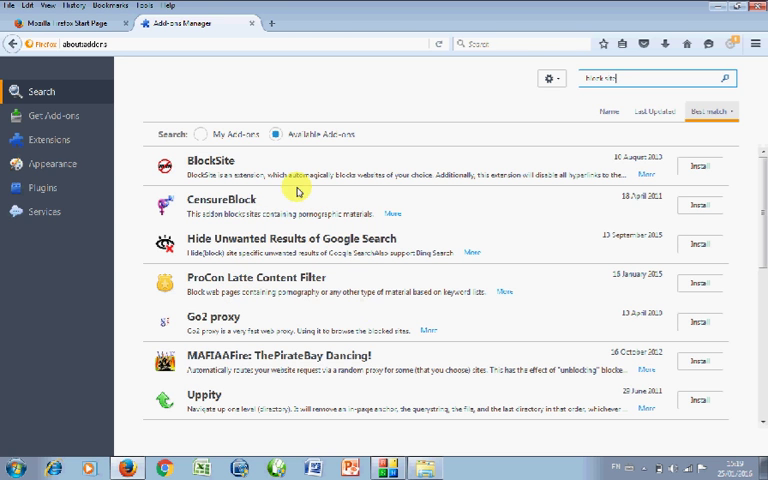
mouse_move(697, 167)
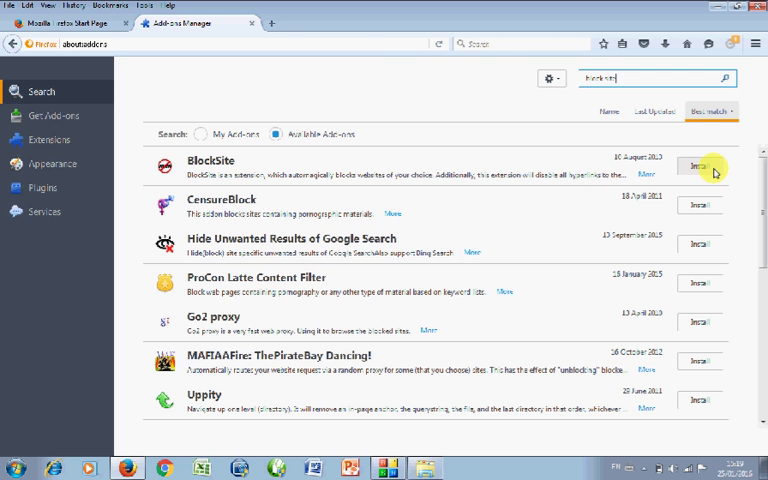
Step: Install the BlockSite add-on from the search results
left_click(701, 167)
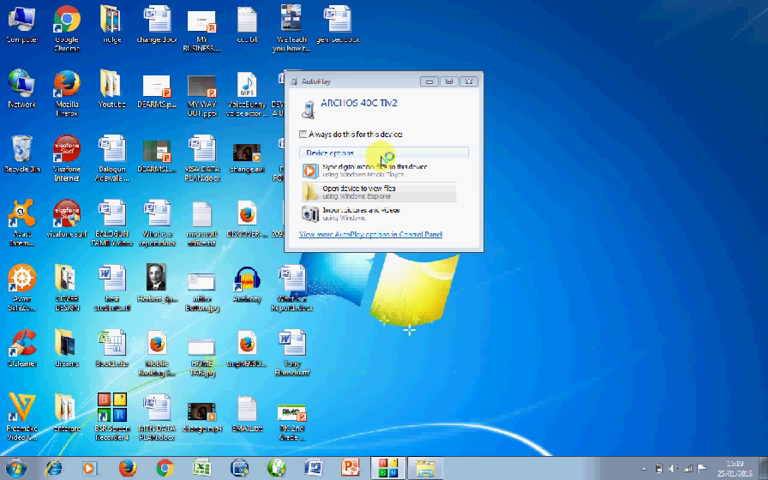
mouse_move(390, 162)
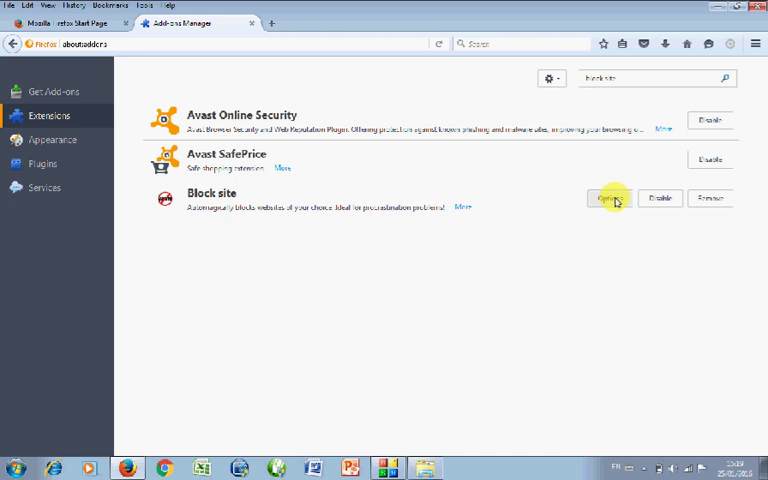
Step: Open BlockSite's Options with Enable authentication ticked and a new password started
left_click(611, 198)
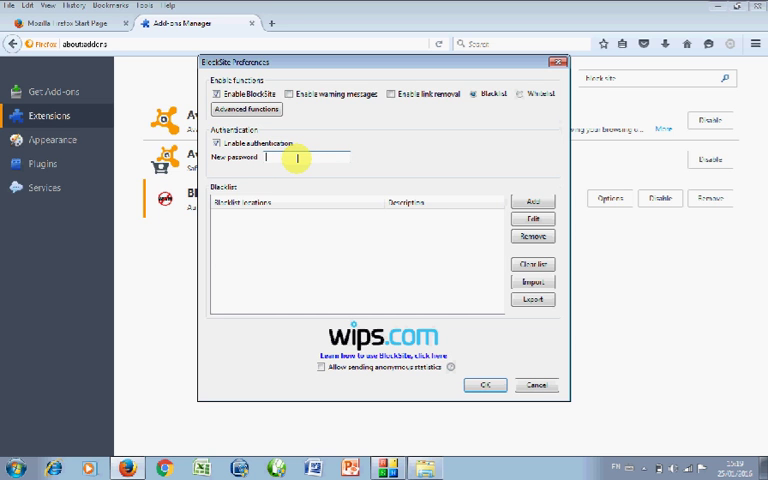
mouse_move(533, 237)
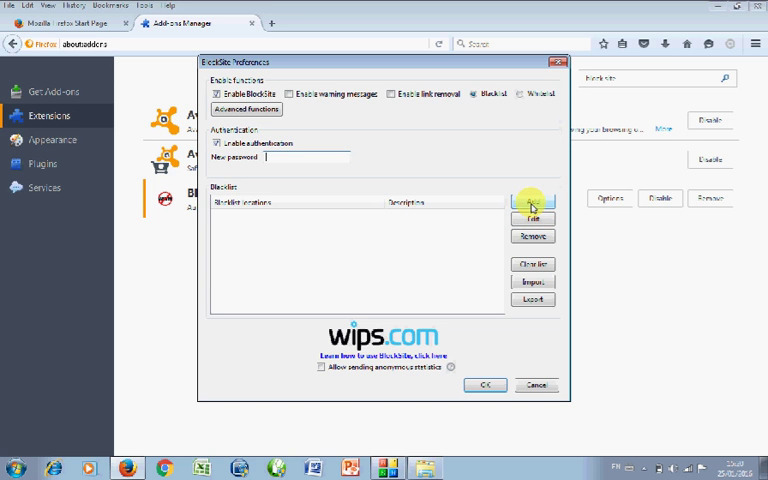
mouse_move(533, 281)
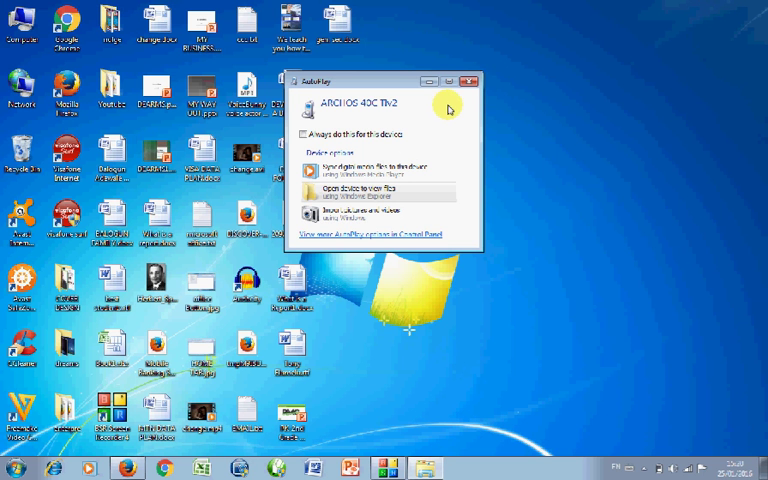
Step: Dismiss the AutoPlay prompt and review the blacklist text file (facebook.com, google.com) in Notepad
left_click(474, 81)
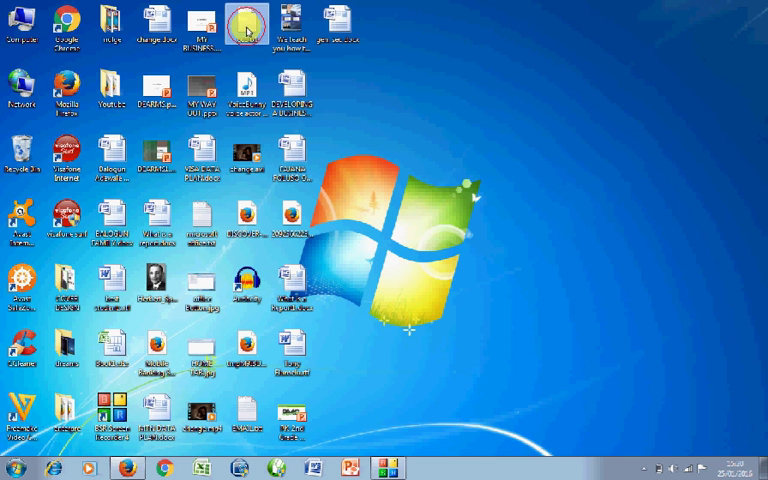
double_click(248, 22)
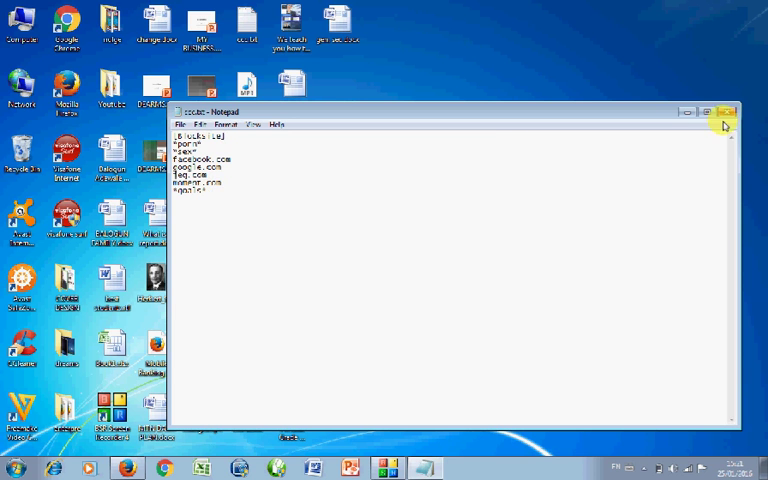
left_click(705, 112)
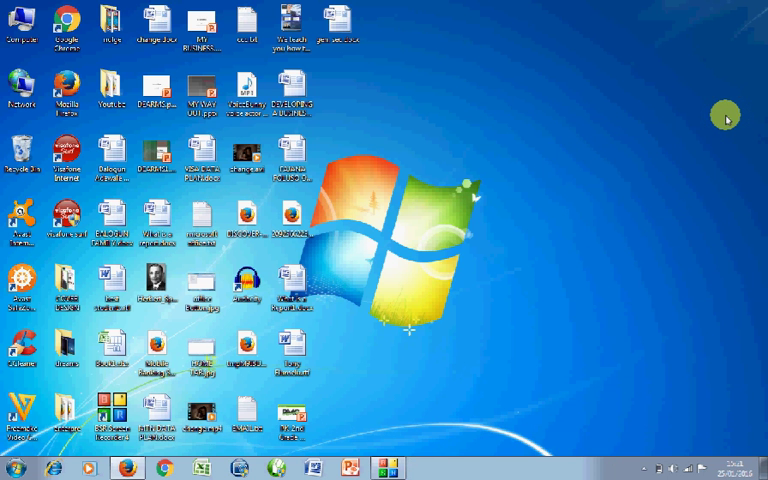
mouse_move(413, 410)
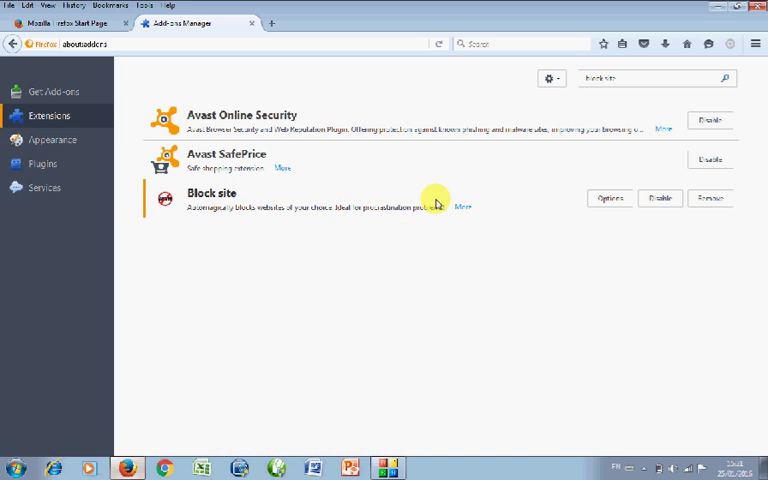
Step: Import the blacklist text file into BlockSite, adding facebook.com, google.com and keyword patterns
left_click(610, 197)
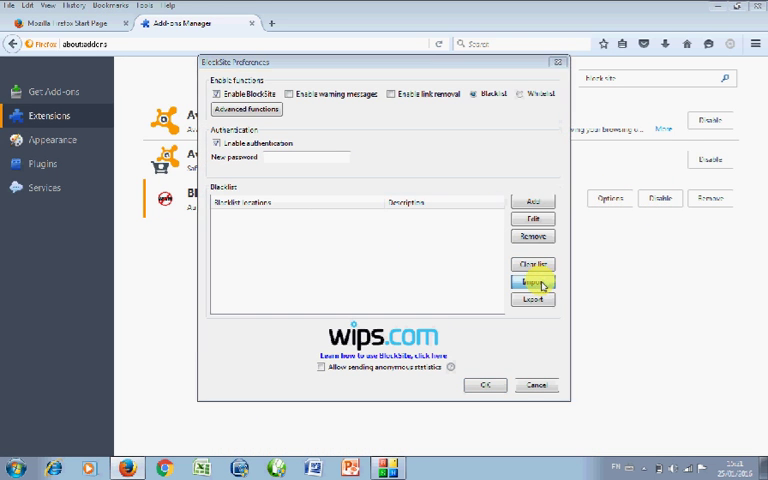
left_click(532, 284)
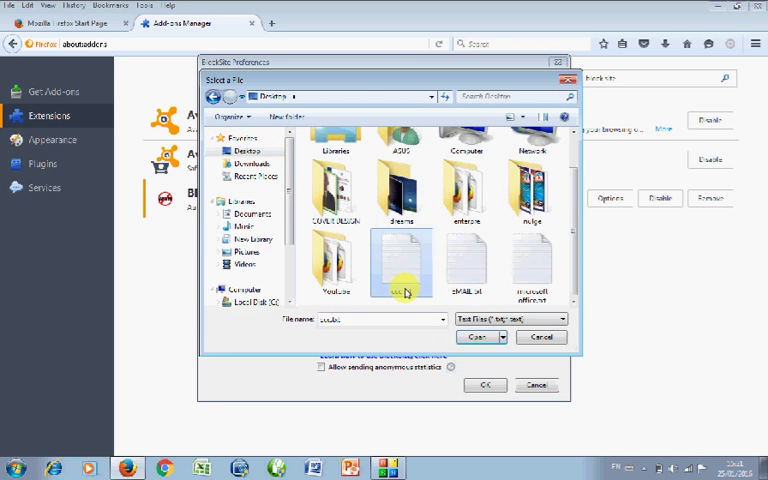
left_click(478, 337)
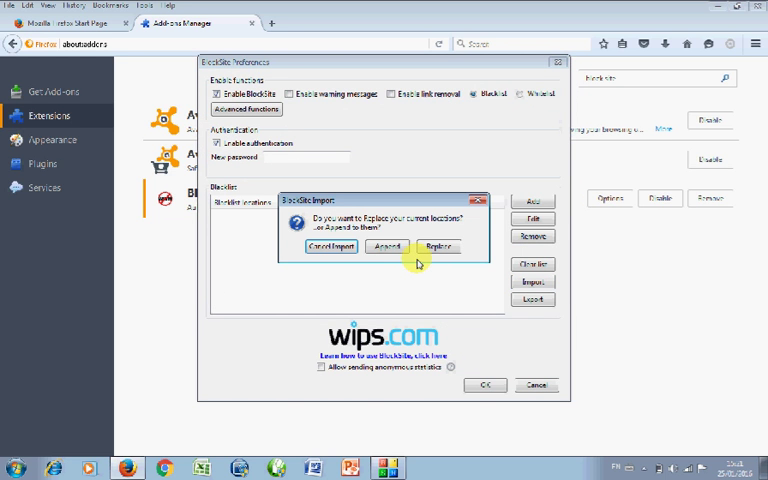
left_click(439, 247)
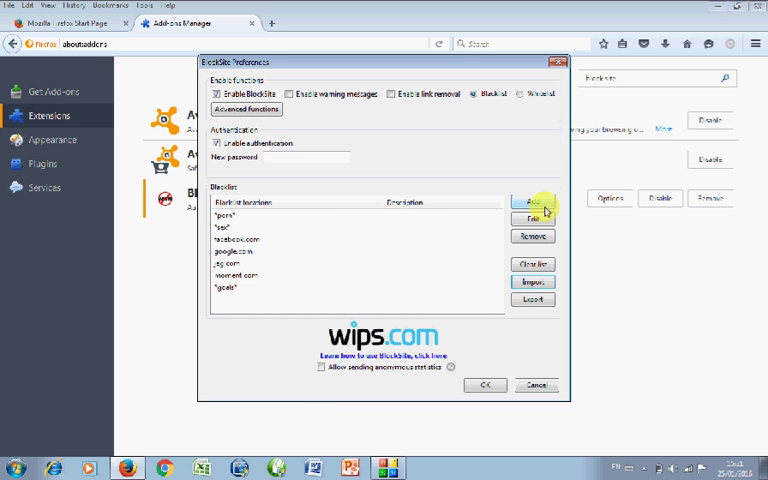
Step: Add hannah.com and the *food* keyword to the blacklist and save BlockSite Preferences
left_click(533, 201)
type("funnah.com")
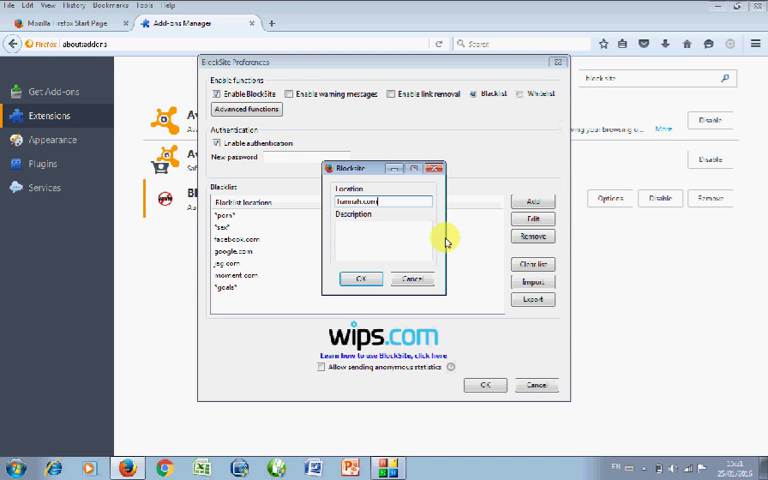
left_click(533, 201)
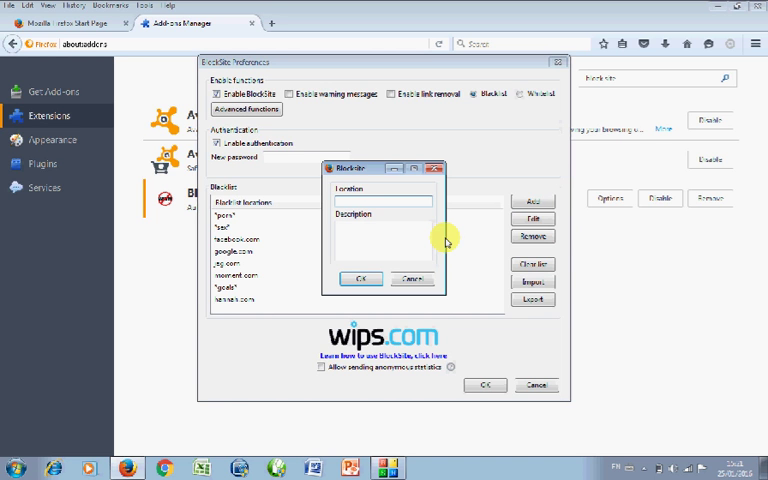
type("1")
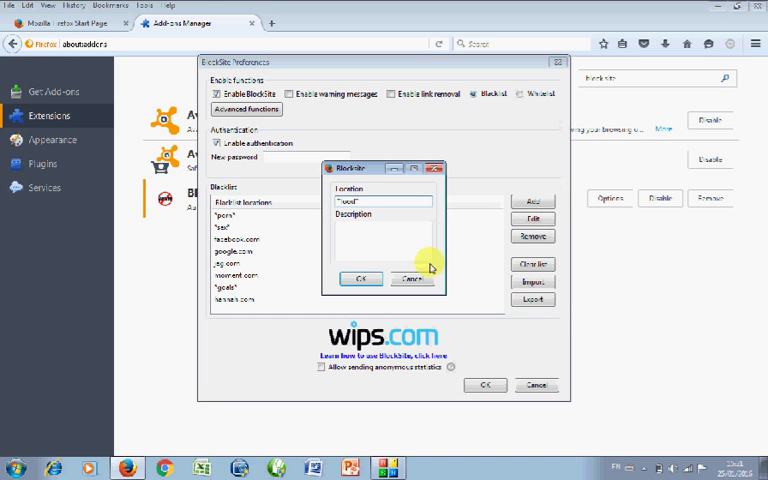
left_click(361, 279)
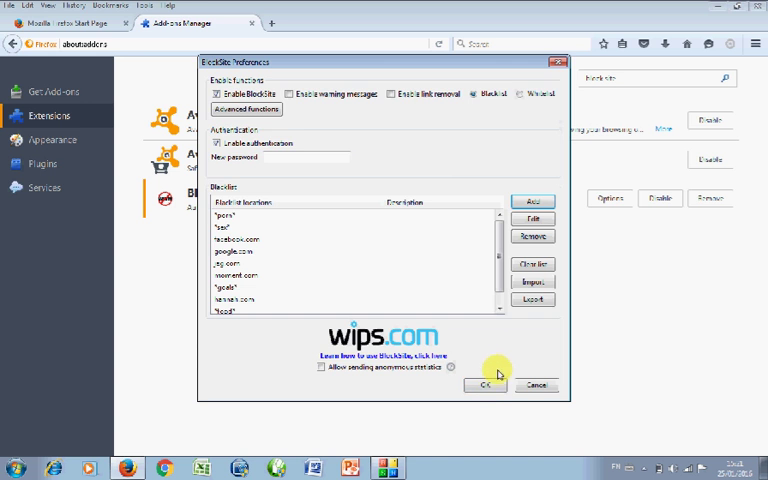
left_click(485, 385)
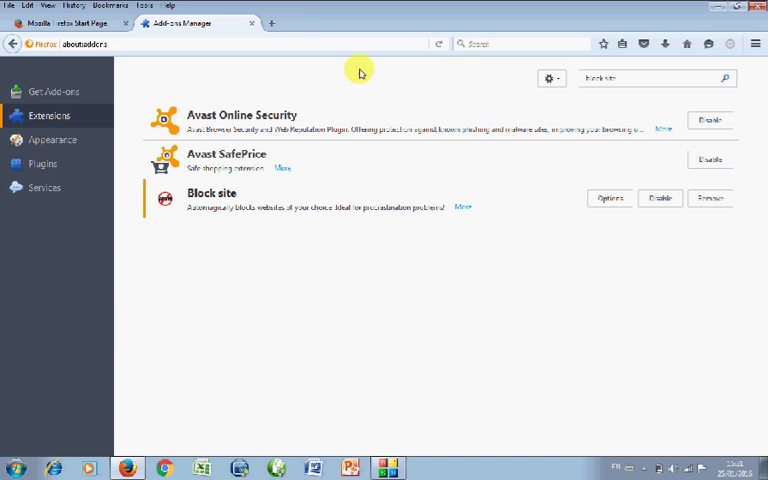
Step: Remove google.com and facebook.com from the BlockSite blacklist
left_click(272, 23)
type("google.com")
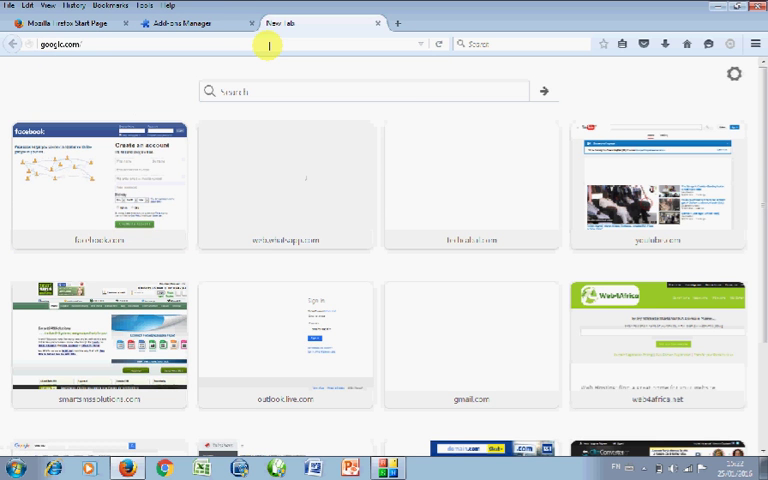
left_click(190, 23)
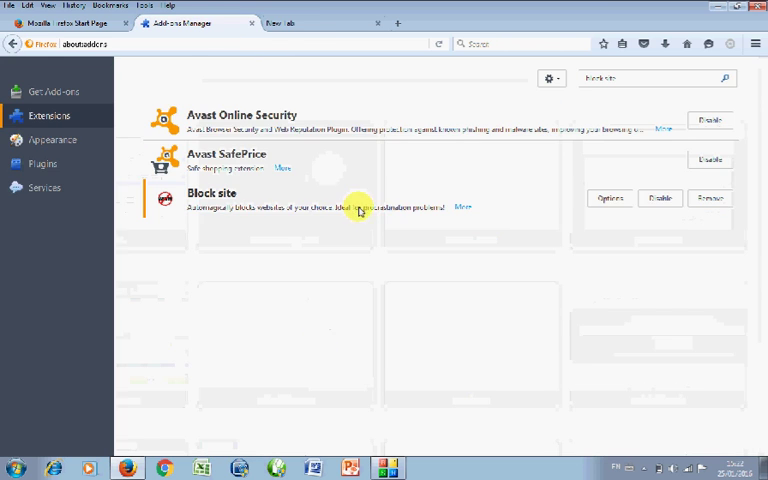
left_click(610, 198)
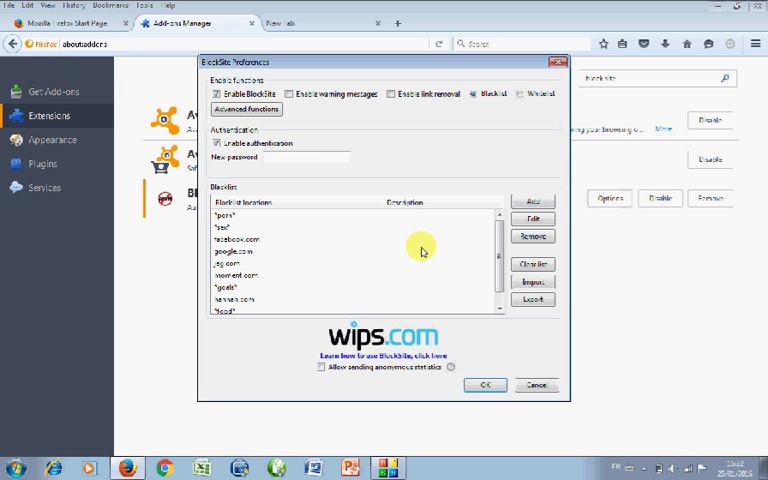
left_click(238, 251)
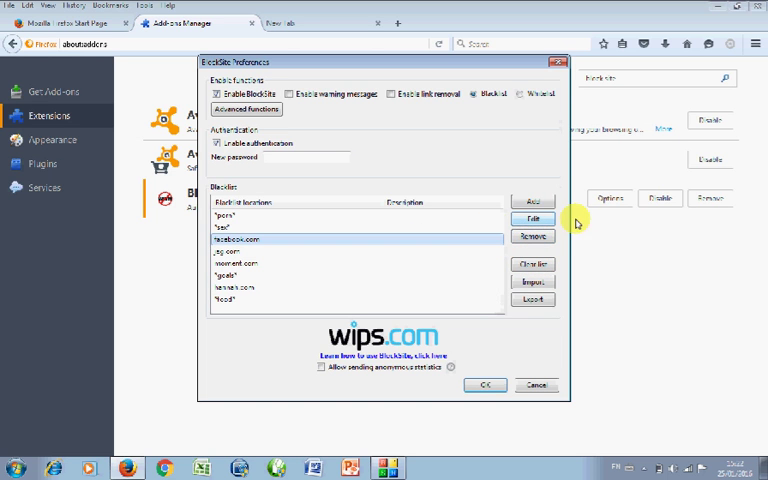
left_click(533, 237)
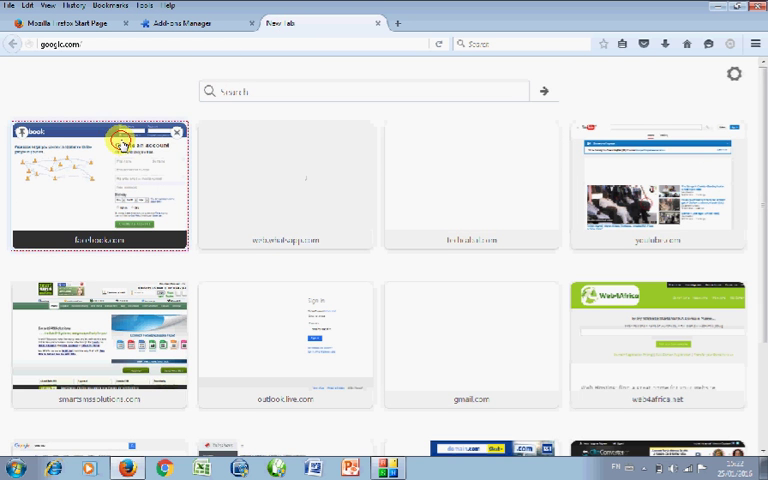
Step: Load Facebook from the new tab page to check the site now opens
left_click(99, 186)
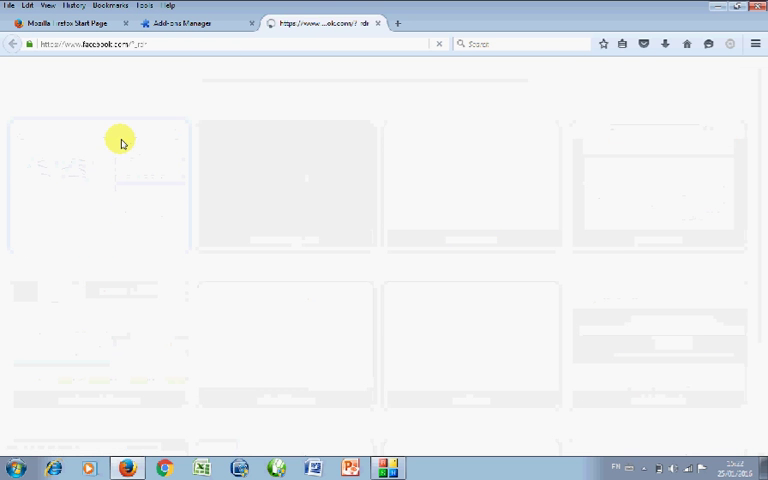
left_click(190, 23)
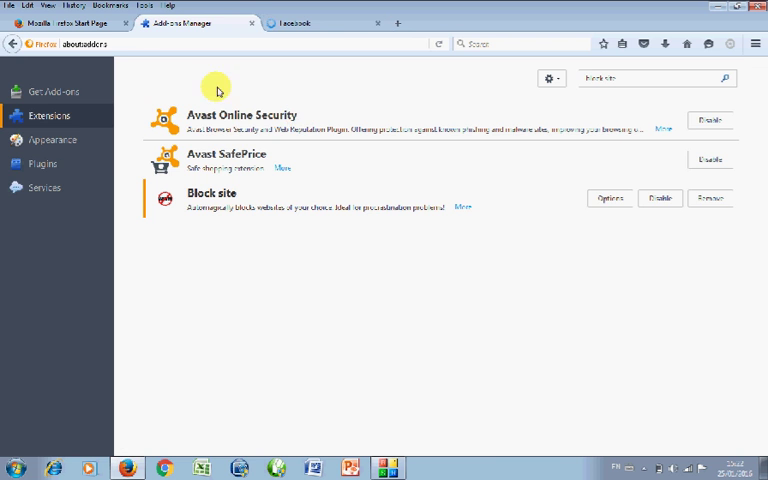
left_click(295, 23)
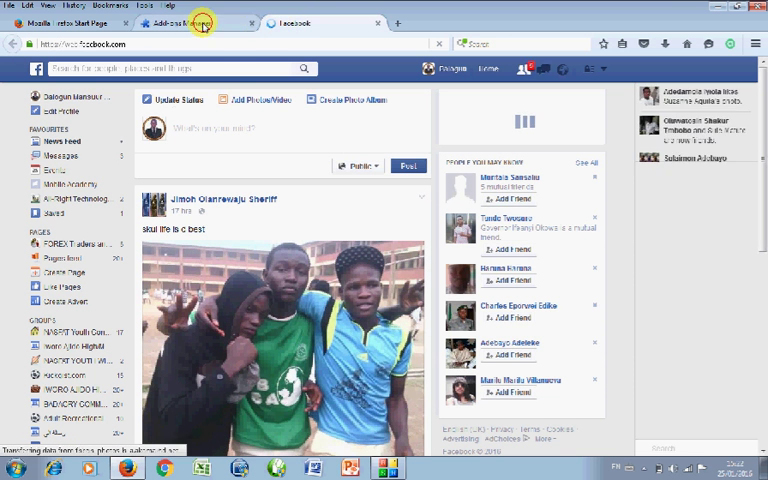
Step: Close the Facebook tab from the Add-ons Manager and reopen Block site's Options
left_click(180, 23)
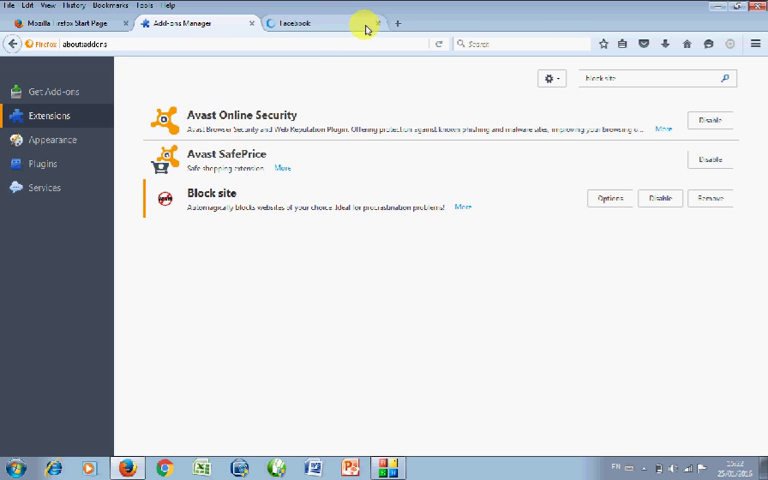
left_click(379, 23)
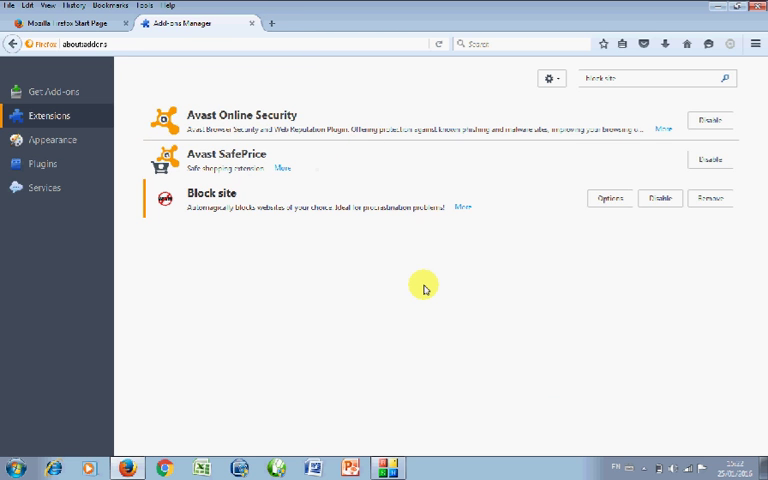
mouse_move(570, 261)
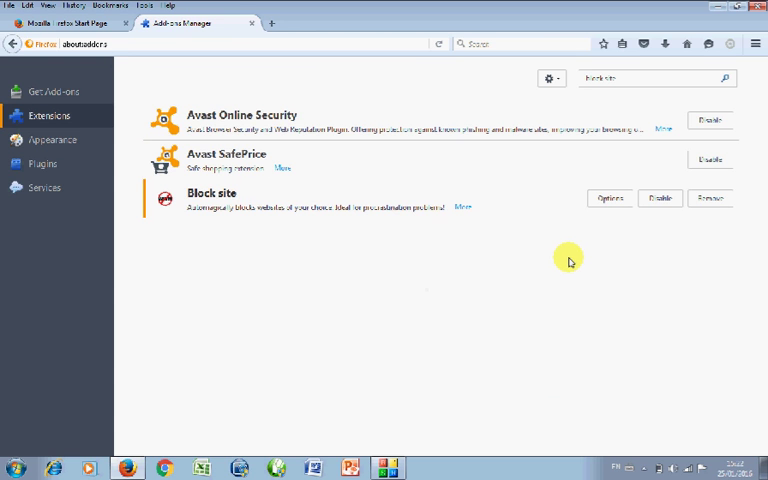
mouse_move(574, 245)
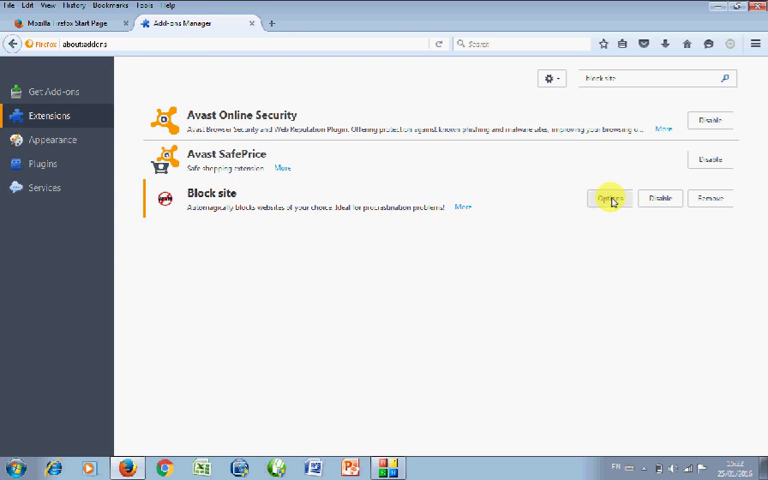
left_click(610, 198)
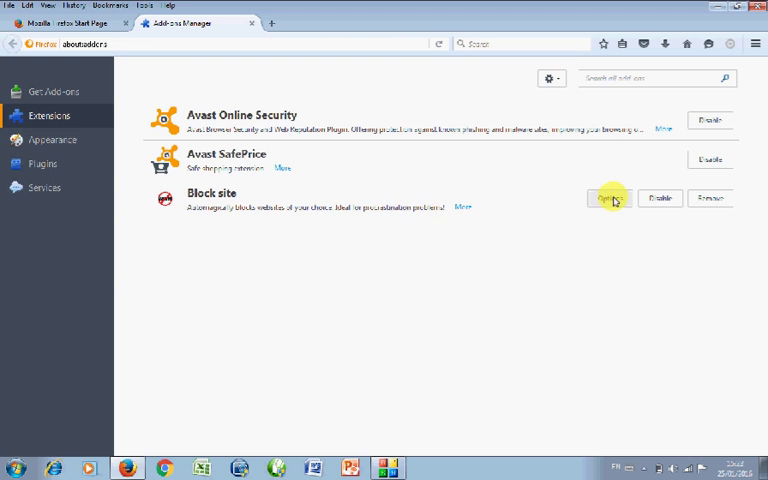
Step: Review the blacklist, now without facebook.com and google.com, and close BlockSite Preferences
left_click(610, 198)
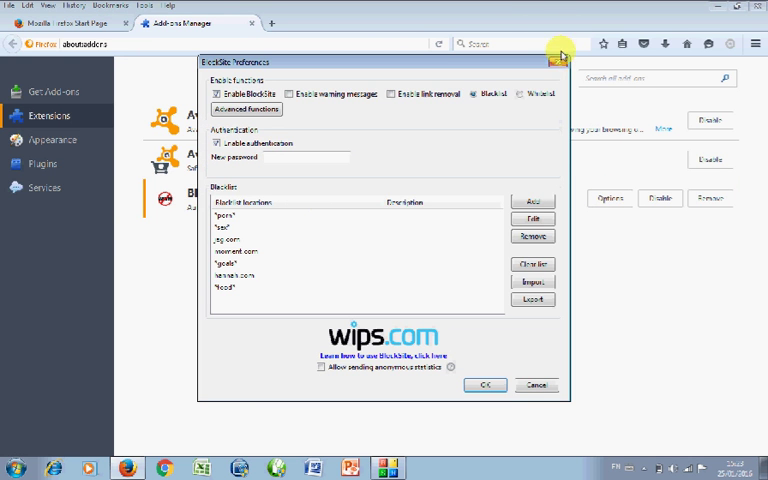
left_click(557, 61)
type("public fox")
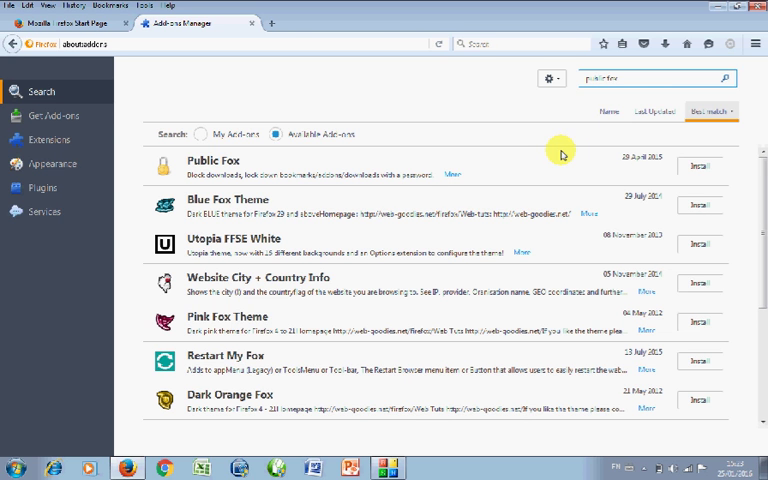
mouse_move(378, 264)
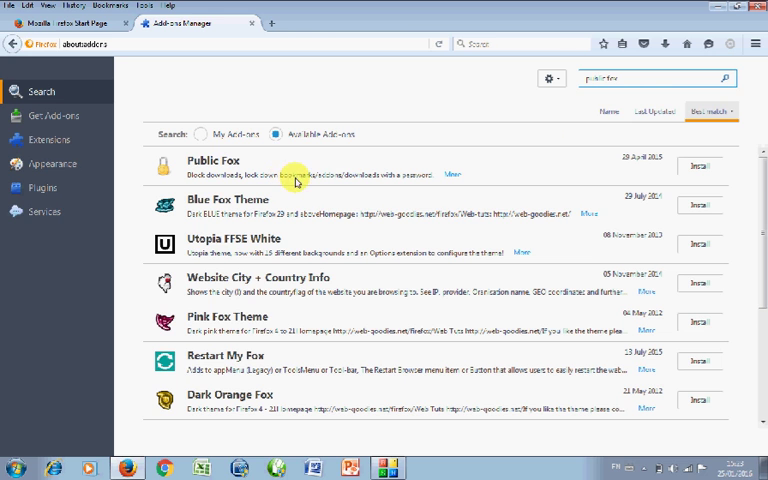
mouse_move(368, 190)
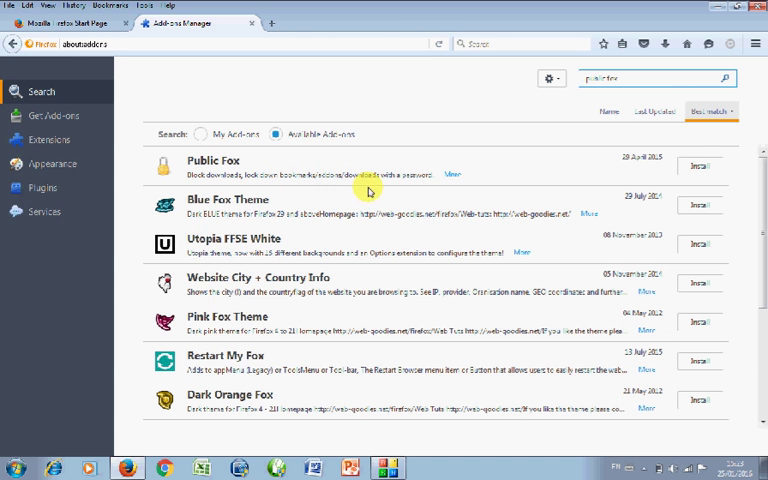
mouse_move(506, 184)
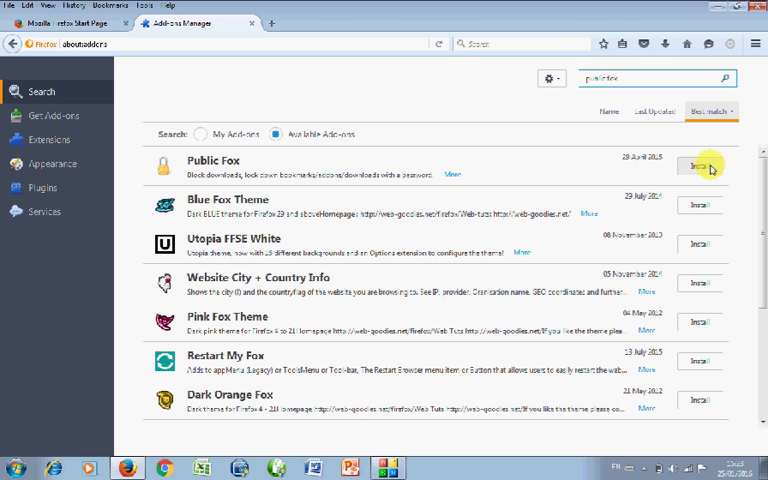
Step: Install the Public Fox add-on from the search results
left_click(701, 166)
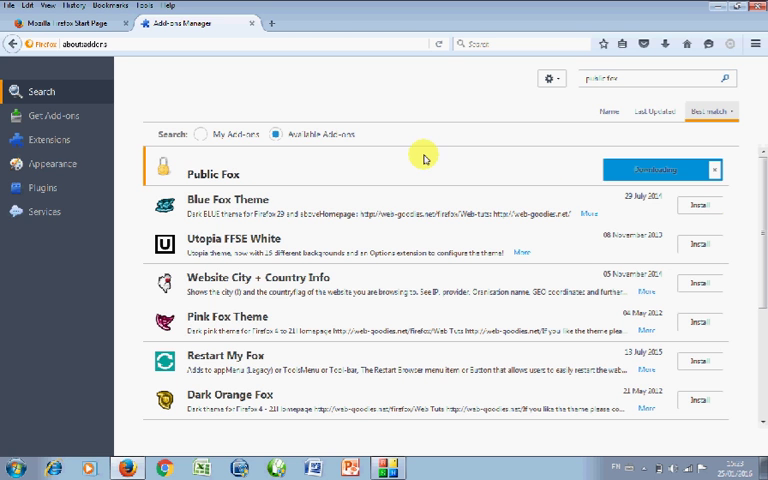
left_click(658, 169)
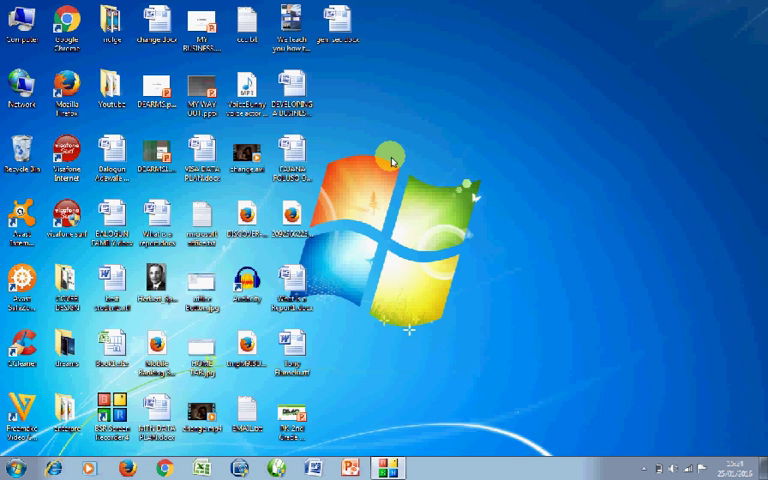
Step: Launch Firefox and unlock the add-ons manager with the Public Fox password
left_click(126, 467)
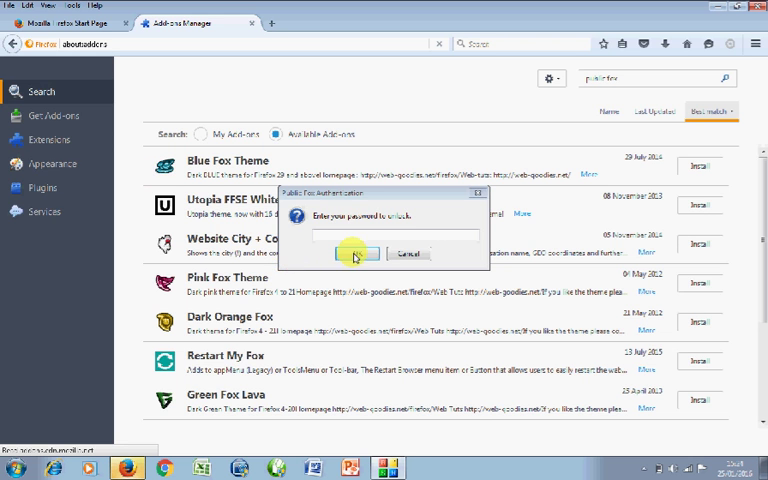
left_click(352, 252)
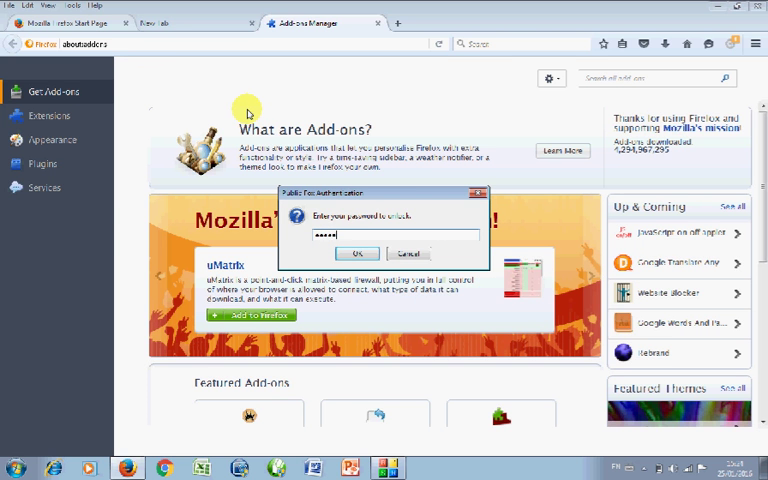
type("••••")
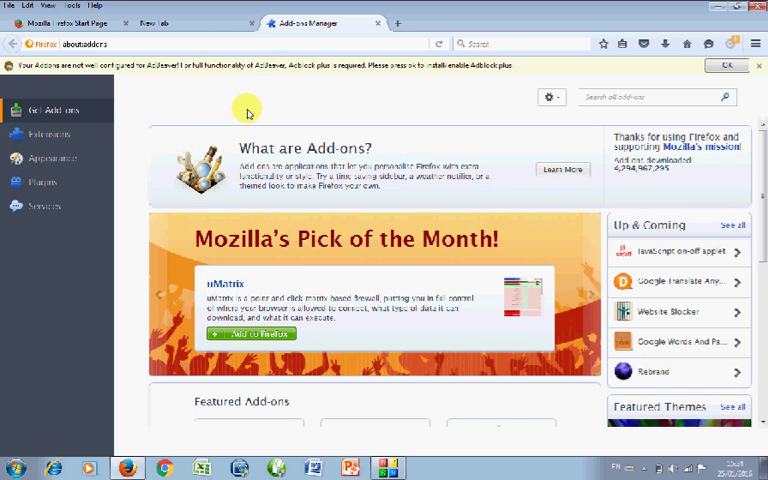
Step: Uninstall the AdBeaver extension from the installed extensions list
left_click(42, 134)
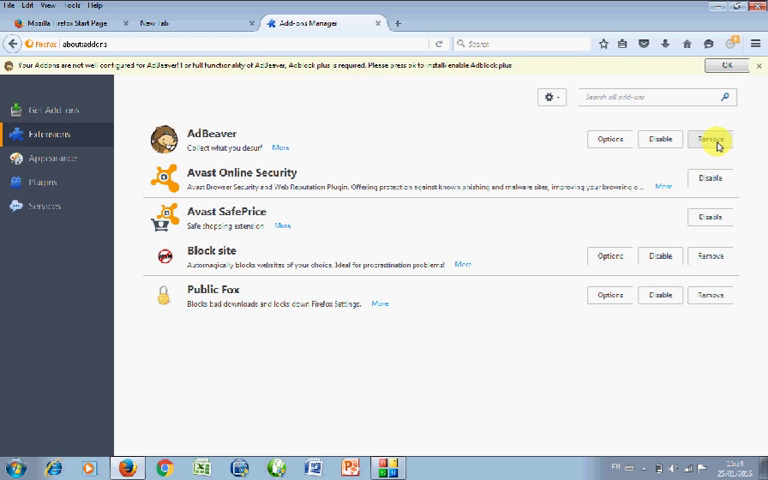
left_click(711, 139)
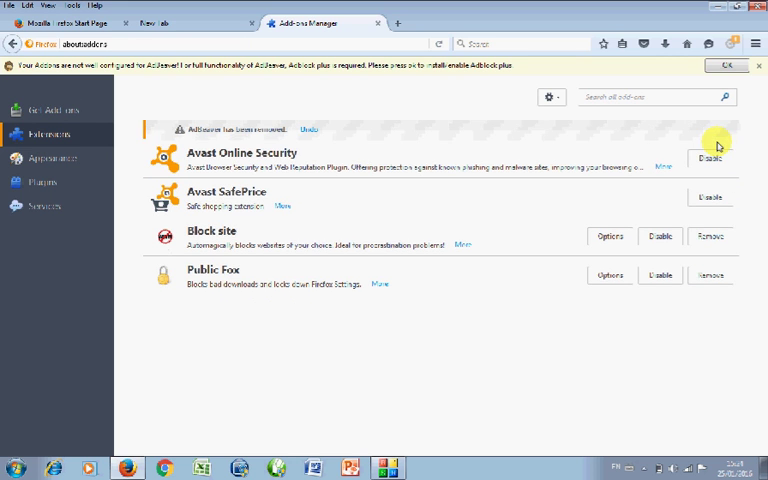
mouse_move(416, 318)
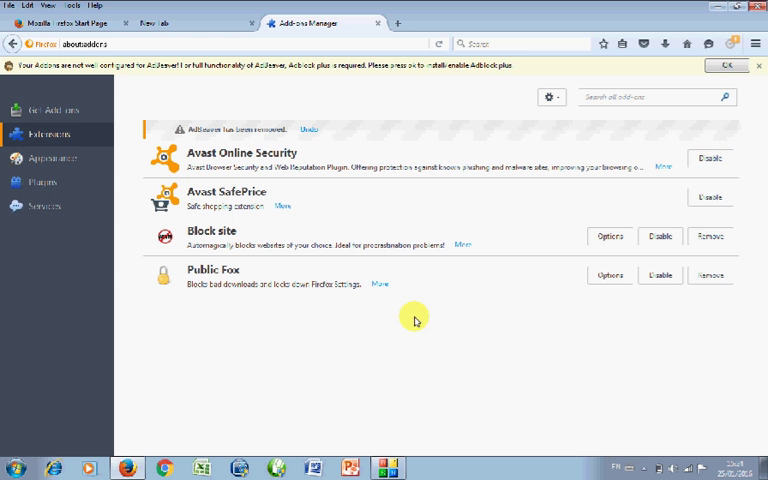
left_click(609, 275)
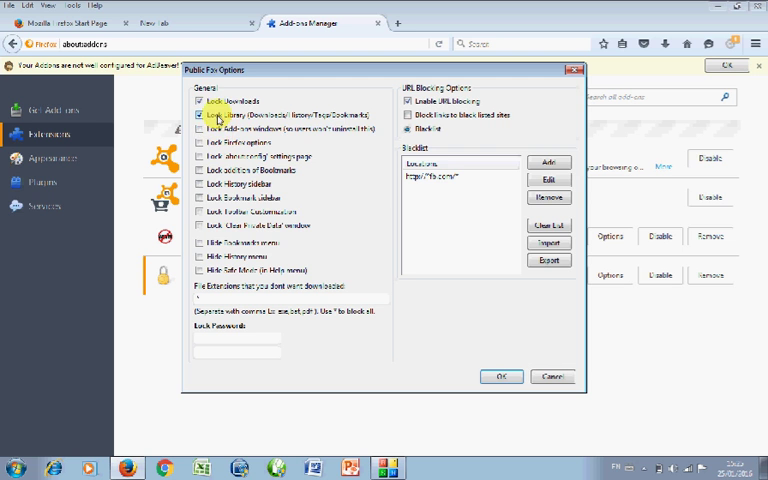
Step: Enable Public Fox's Lock Library option and add pdf to the blocked file extensions
left_click(199, 113)
type("doc,mp")
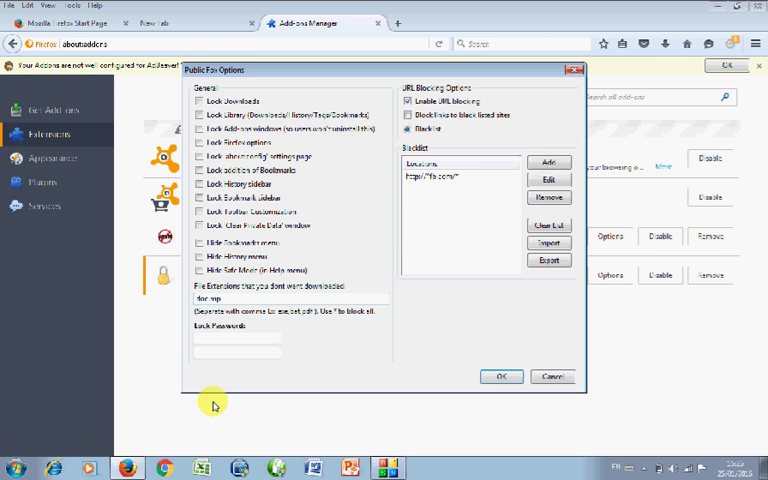
type("3,mp4")
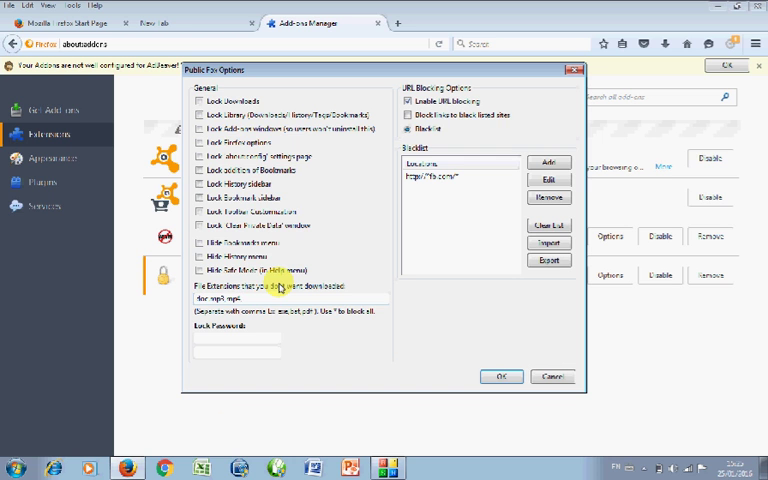
type("pdf")
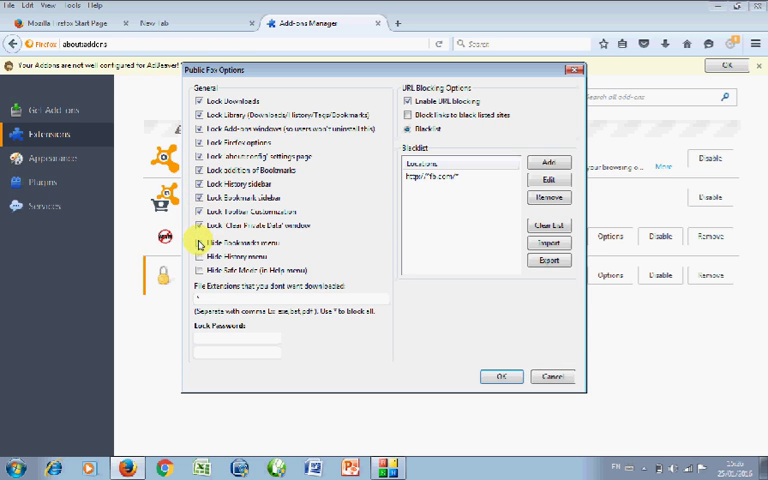
mouse_move(222, 370)
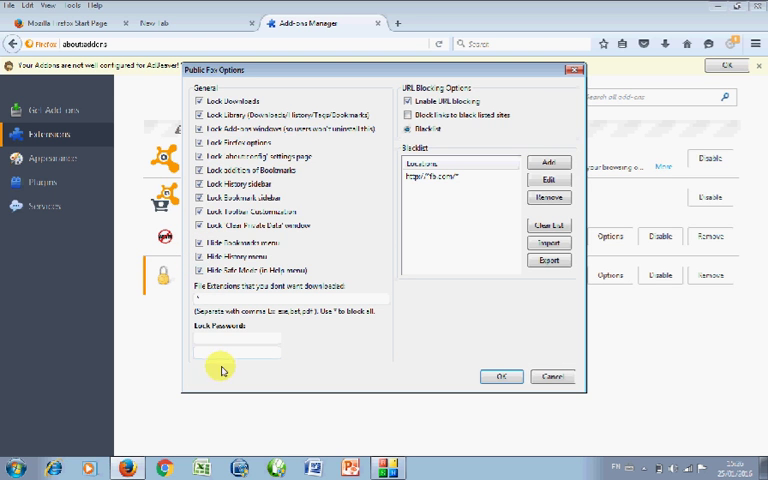
Step: Enter the Public Fox lock password in the password fields
left_click(240, 342)
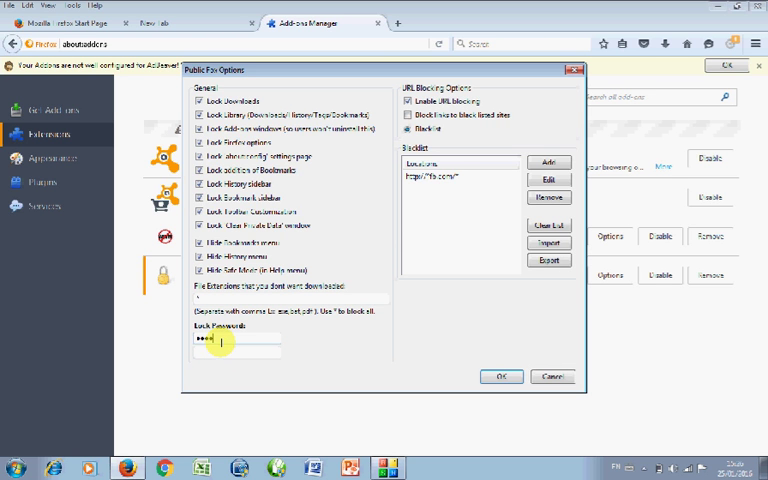
type("•")
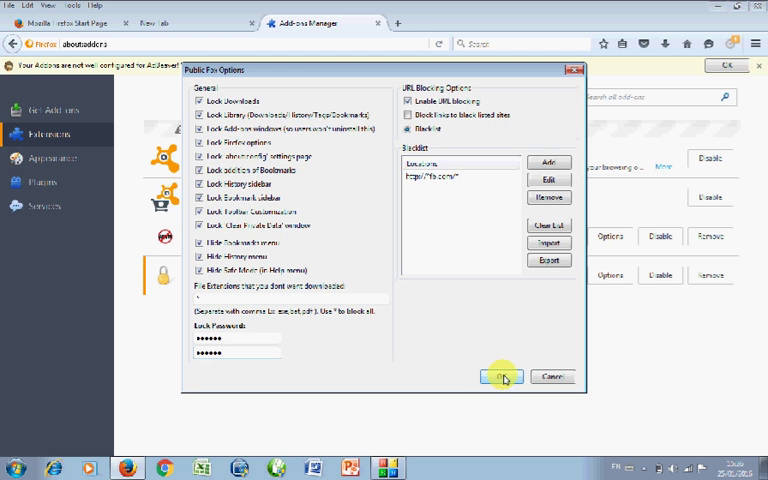
mouse_move(549, 196)
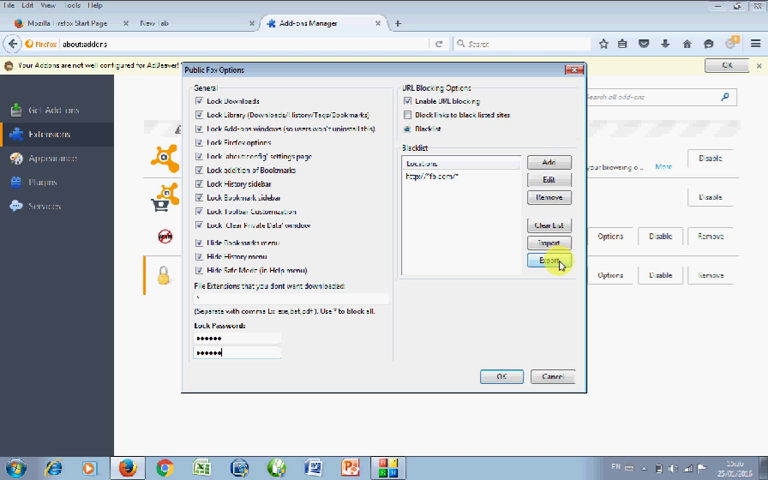
mouse_move(549, 162)
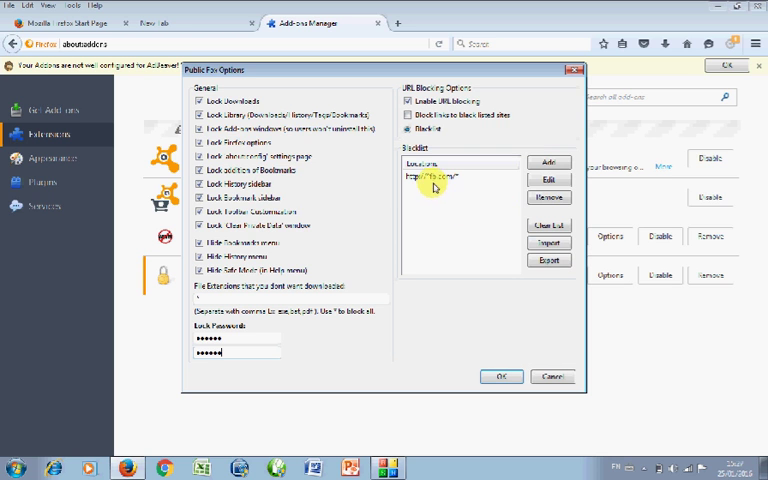
mouse_move(433, 188)
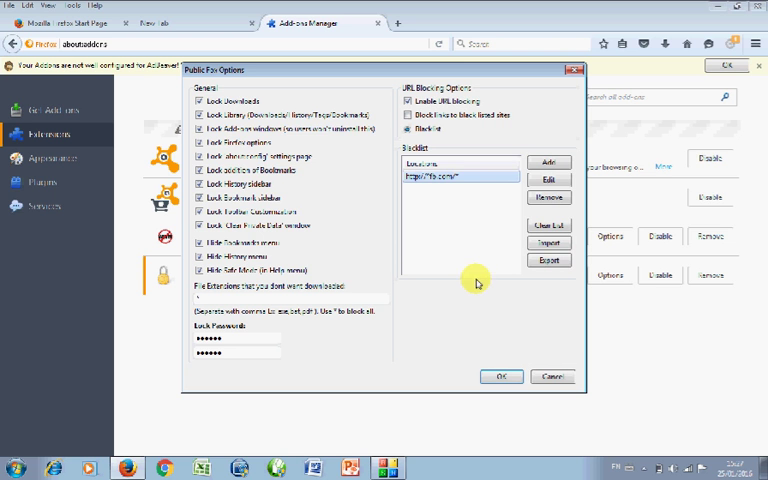
Step: Delete the fb.com blacklist entry and save the Public Fox options with the password
left_click(549, 200)
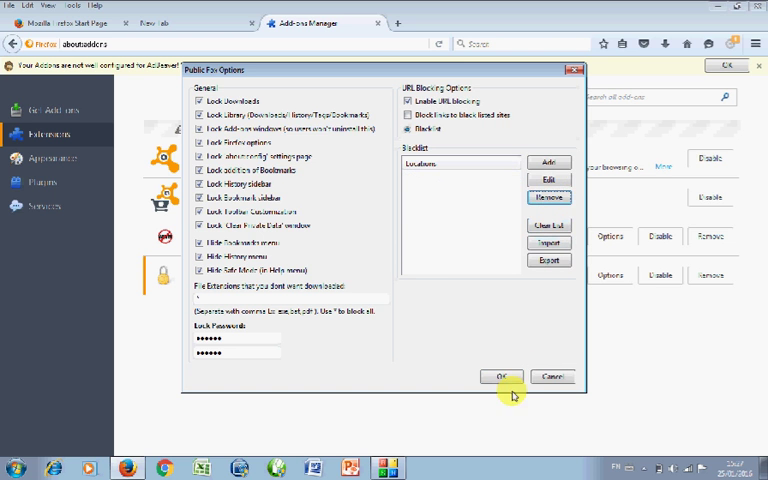
left_click(502, 376)
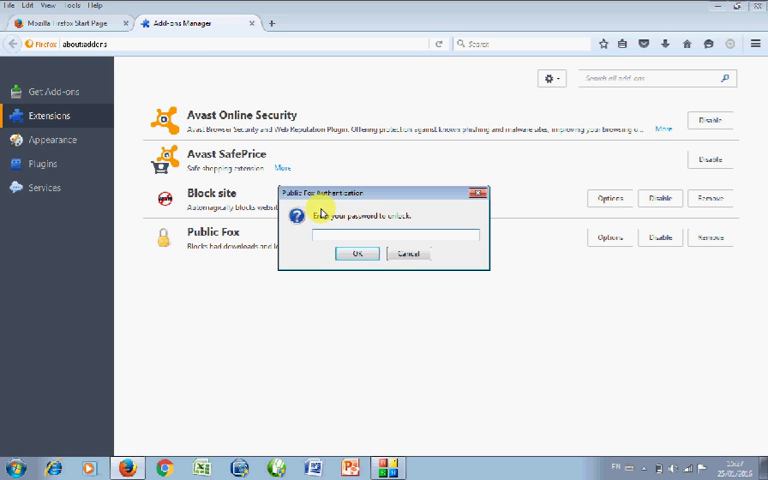
type("***")
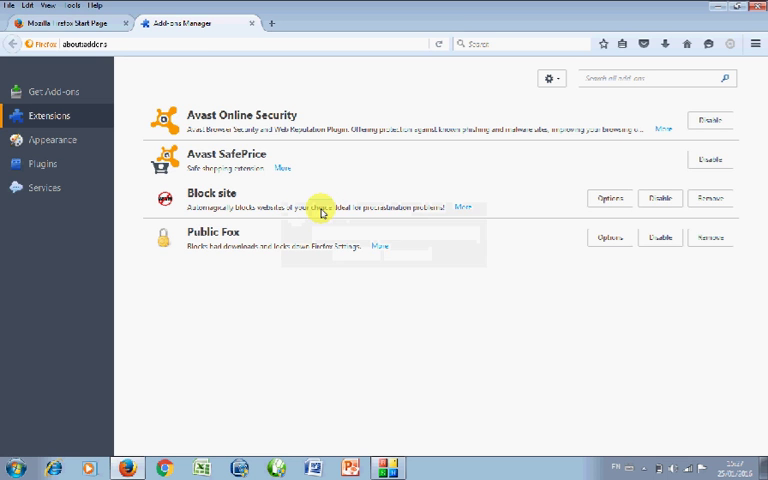
mouse_move(597, 214)
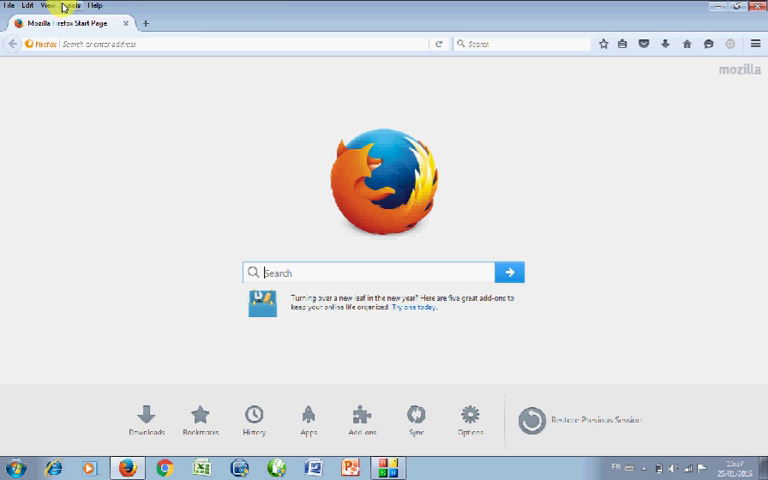
left_click(52, 5)
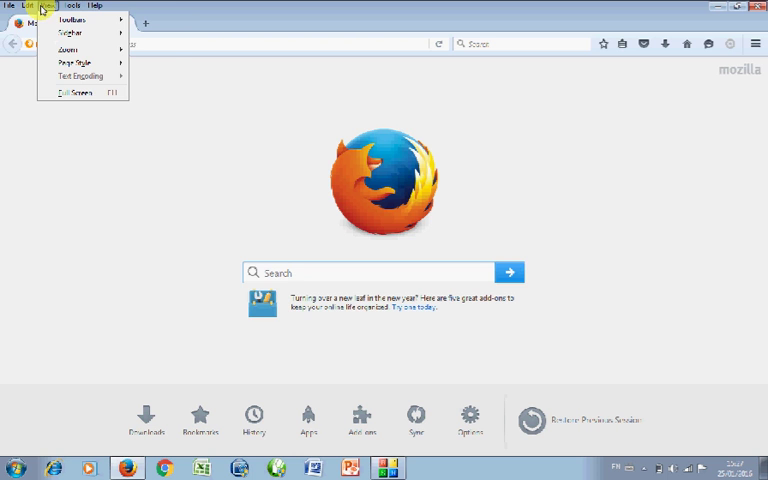
left_click(73, 5)
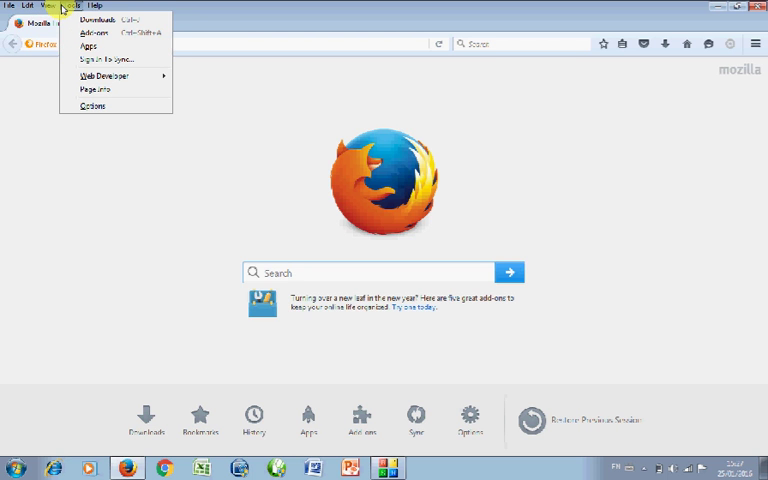
left_click(95, 5)
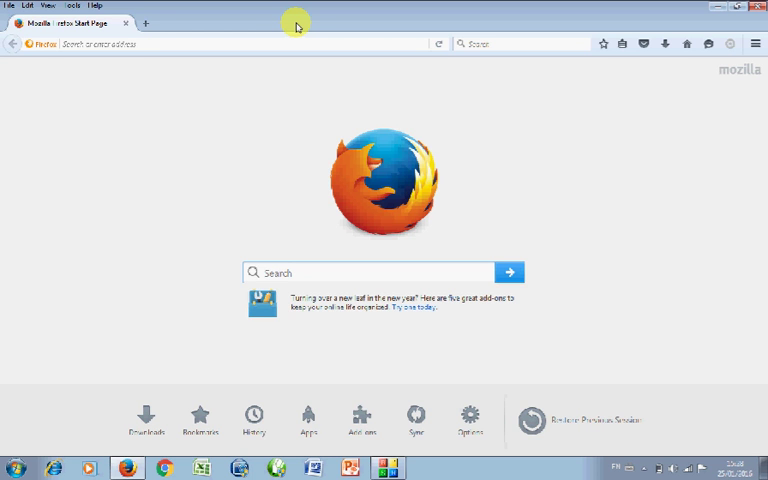
left_click(280, 272)
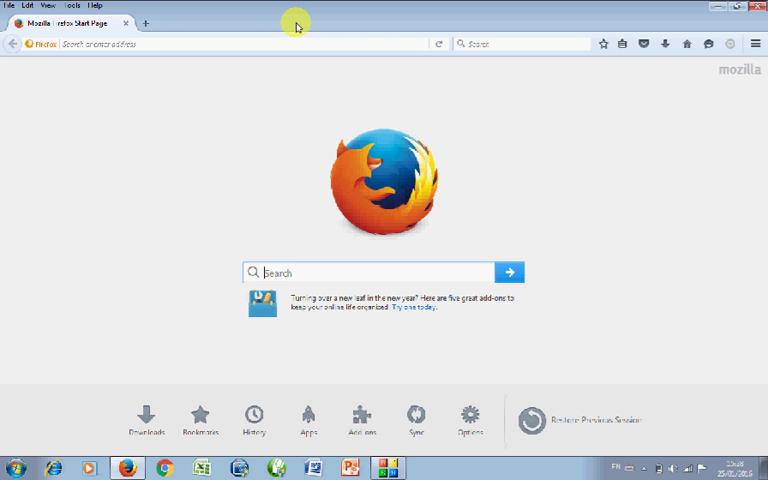